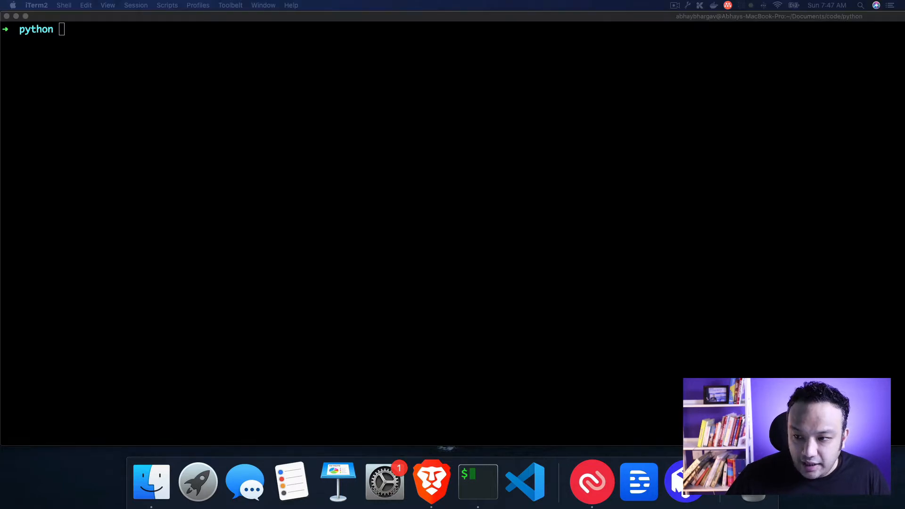
pyautogui.moveTo(621, 88)
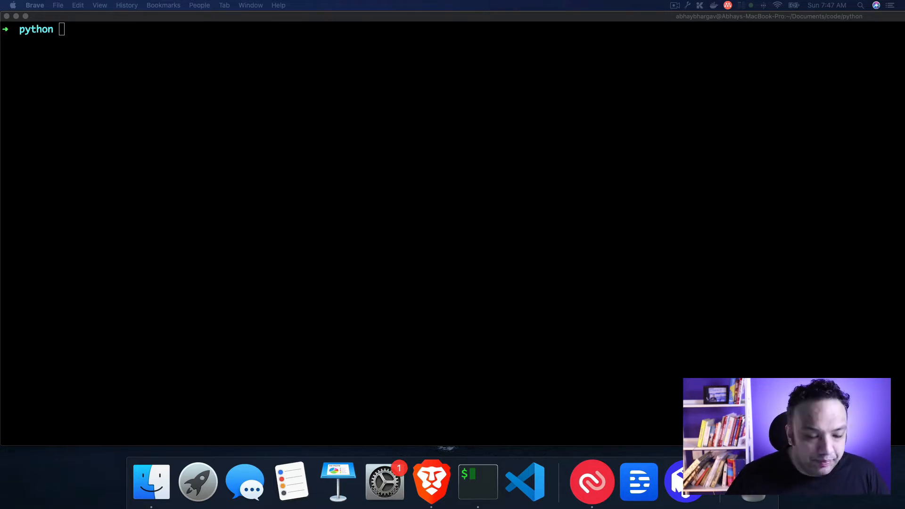
# Step: Type 'poetry' at the iTerm2 prompt in ~/Documents/code/python
pyautogui.write('poetry')
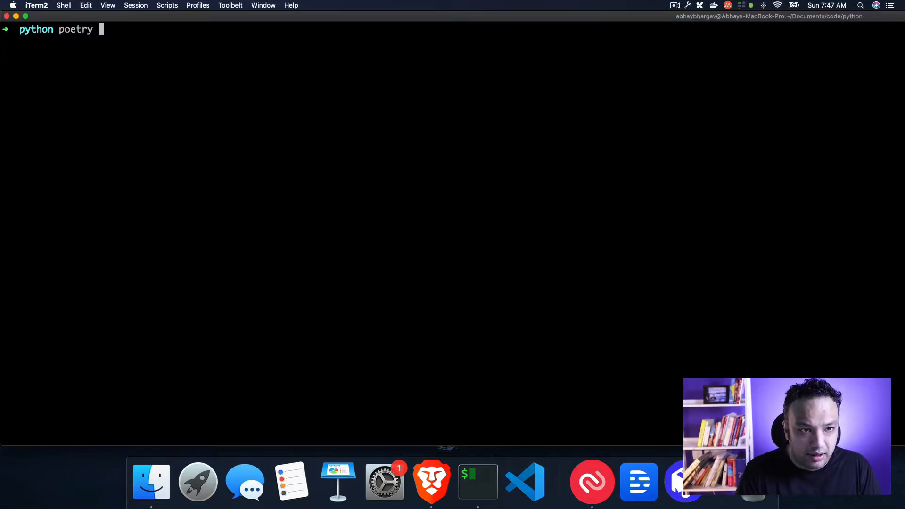
# Step: Create the poetry-snyk package, cd into it, list it with tree, and run 'code .'
pyautogui.press('enter')
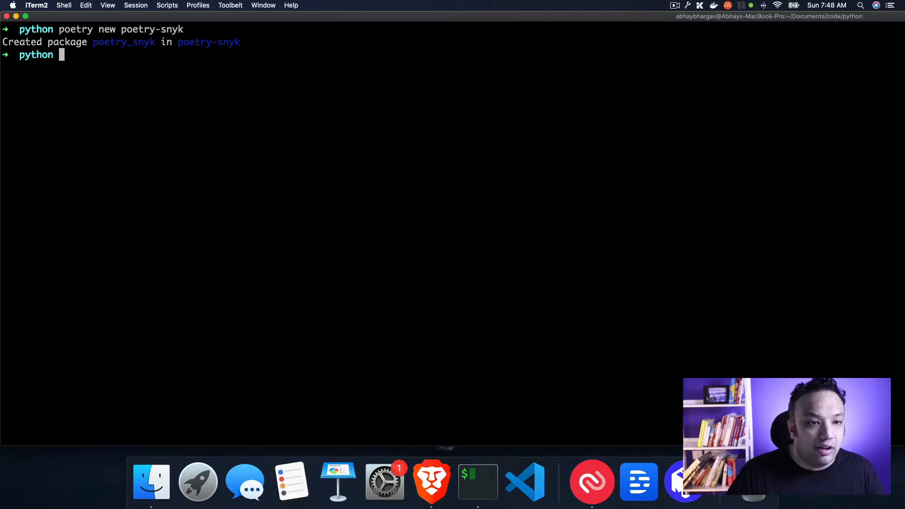
pyautogui.write('cd')
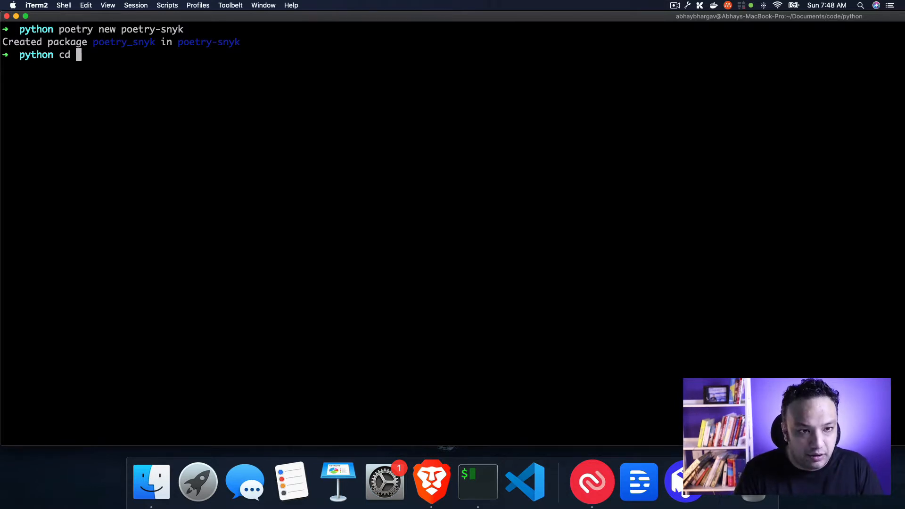
pyautogui.write('poetry-snyk/')
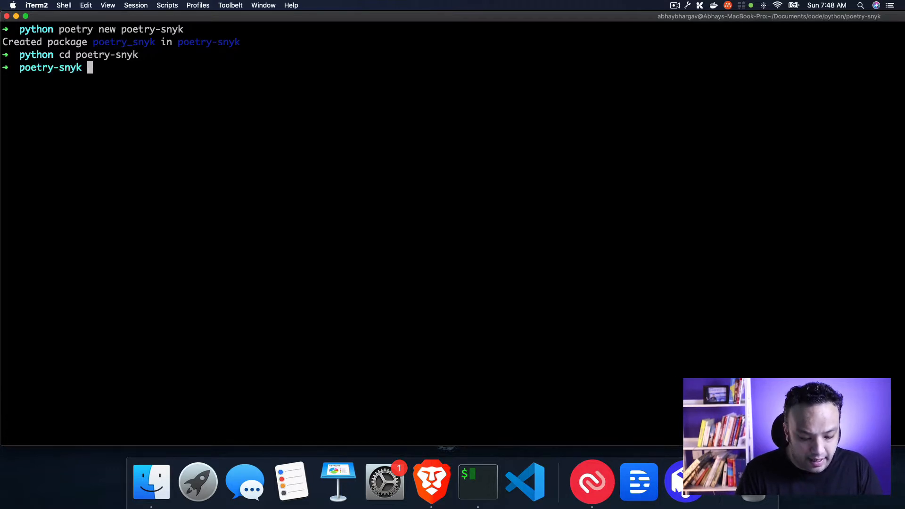
pyautogui.write('tree')
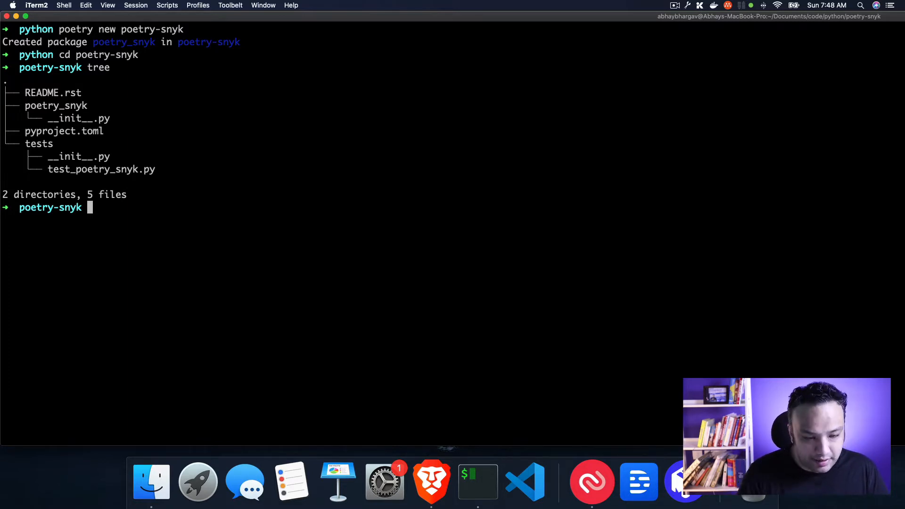
pyautogui.write('code .')
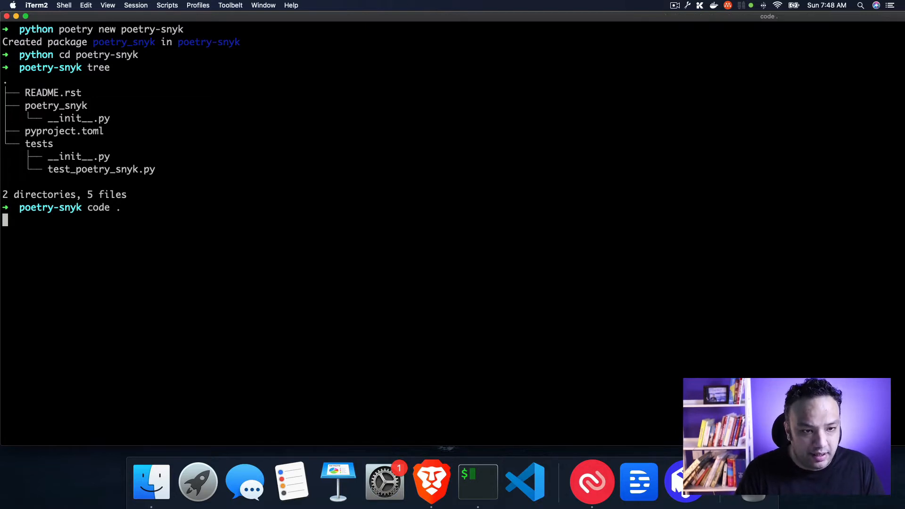
pyautogui.press('enter')
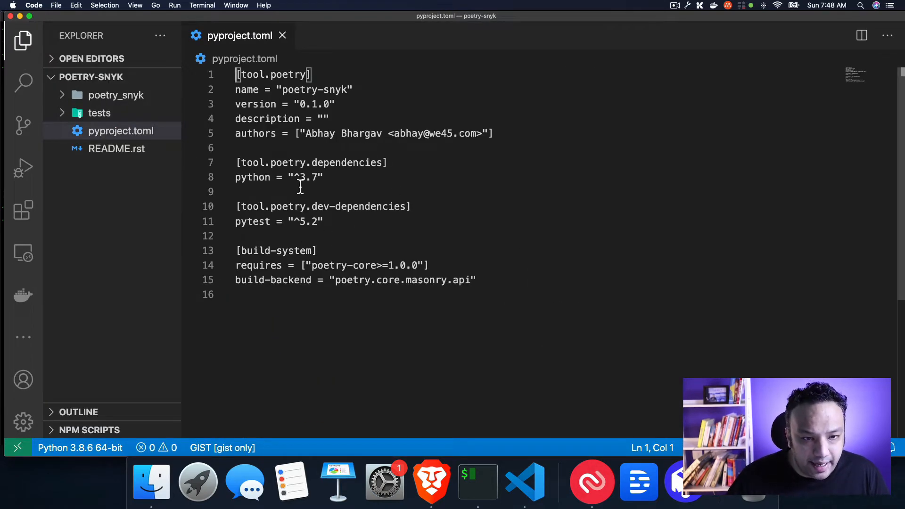
pyautogui.doubleClick(315, 177)
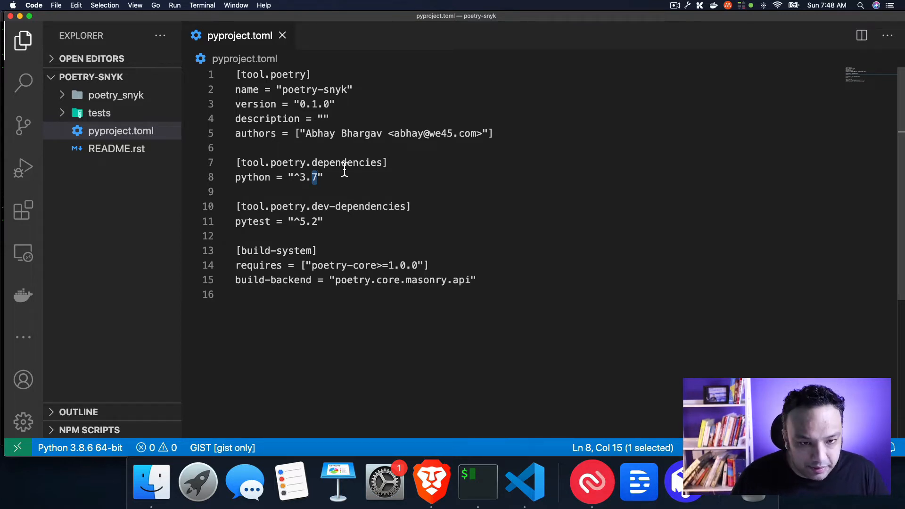
pyautogui.click(322, 177)
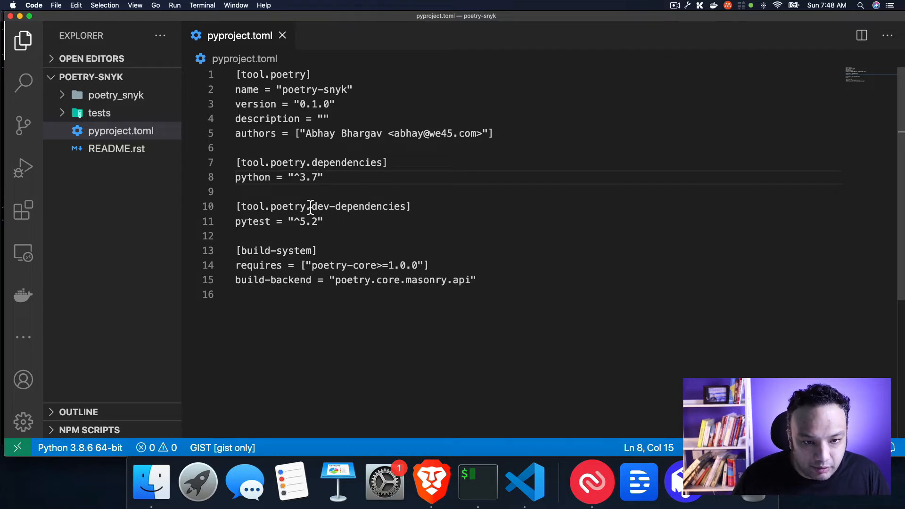
pyautogui.moveTo(318, 235)
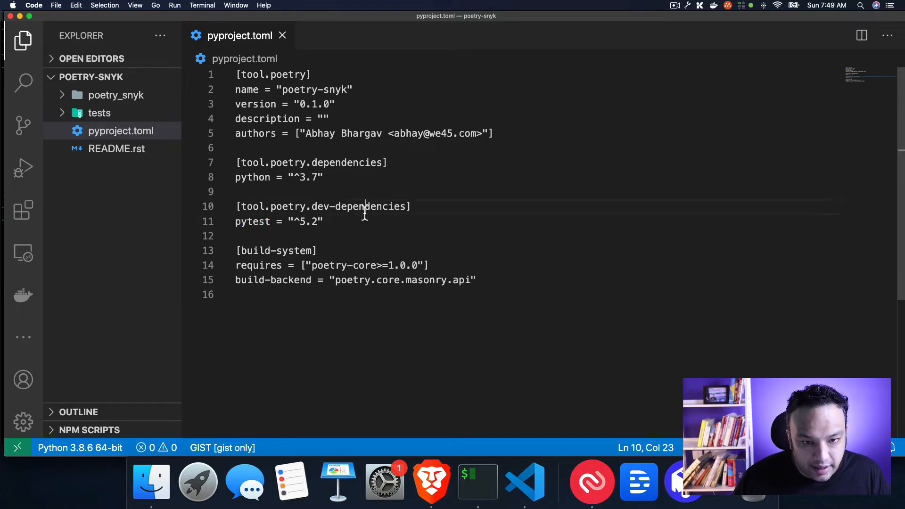
pyautogui.click(247, 221)
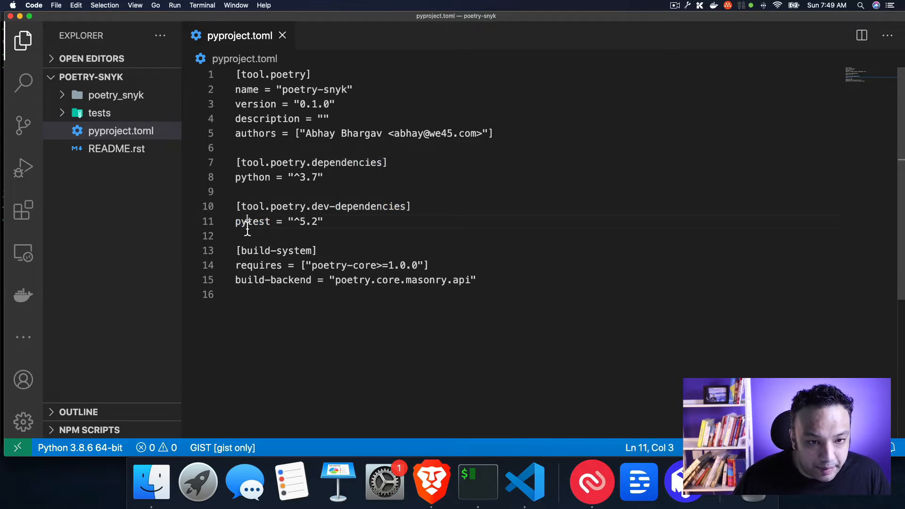
pyautogui.doubleClick(302, 221)
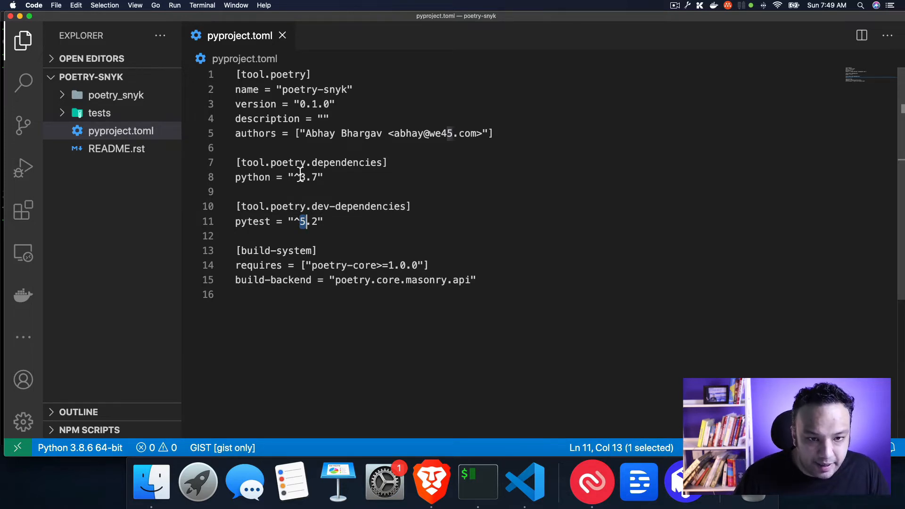
pyautogui.moveTo(341, 234)
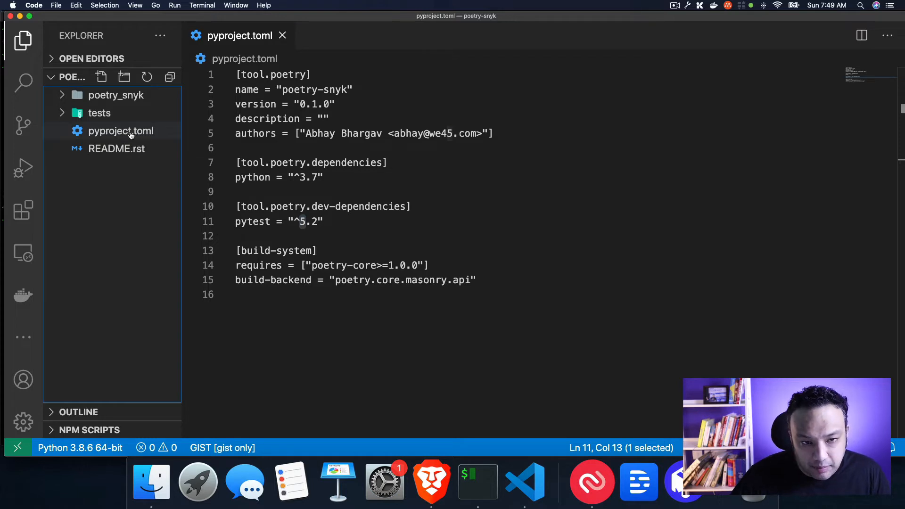
pyautogui.moveTo(120, 131)
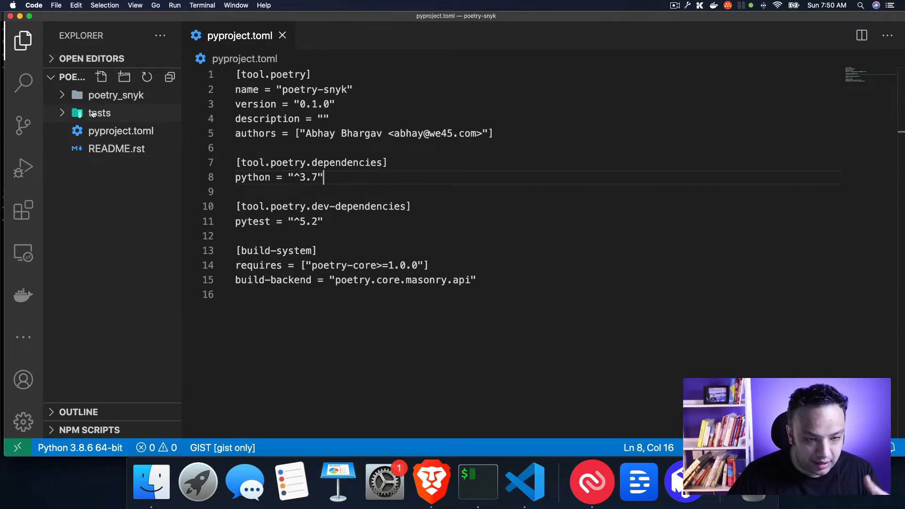
pyautogui.moveTo(100, 113)
pyautogui.write('python')
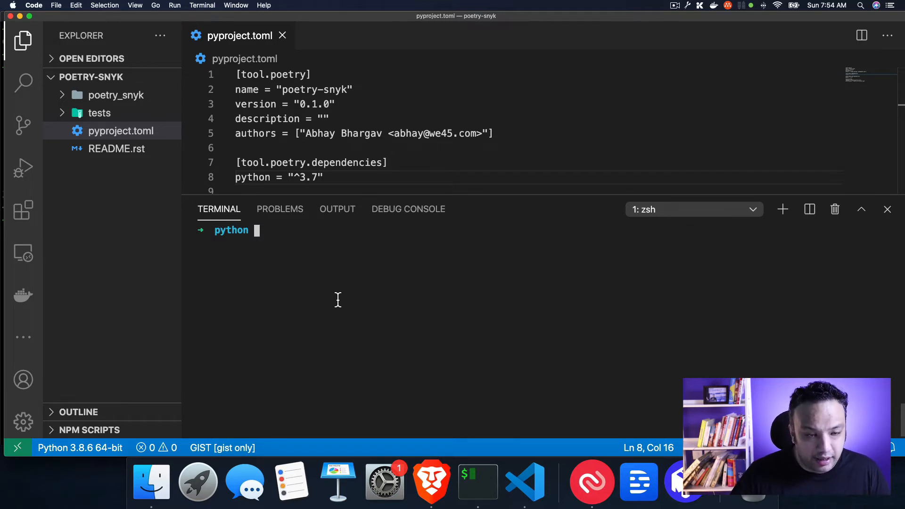
pyautogui.moveTo(248, 265)
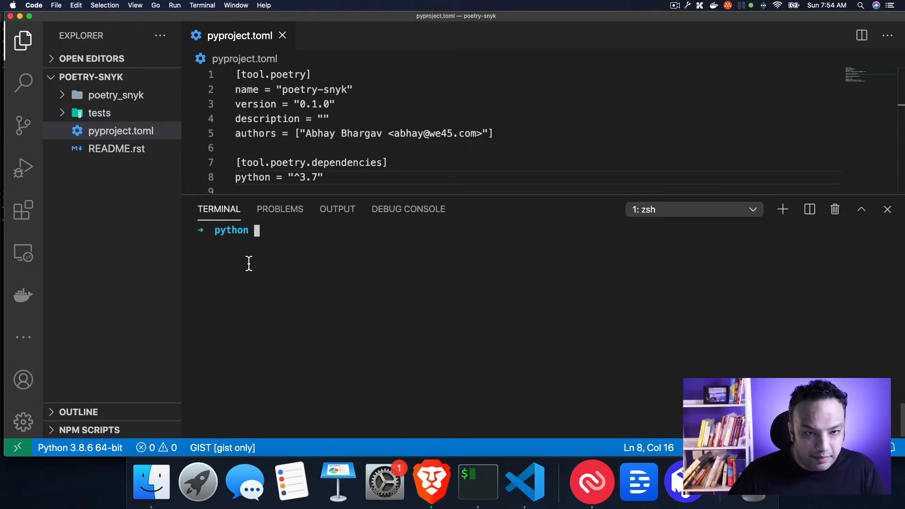
# Step: Run 'poetry add python-docx==0.8.3' from the python folder, hitting the missing-pyproject.toml error
pyautogui.write('poetry add p')
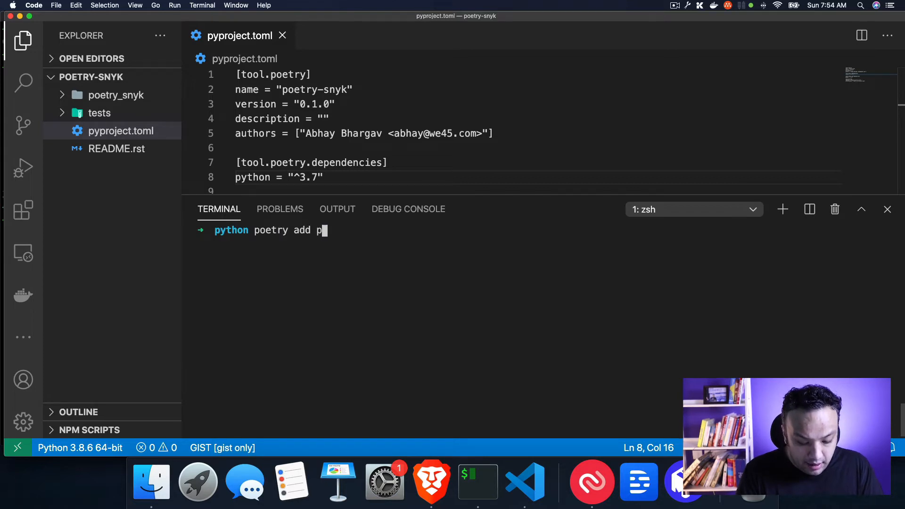
pyautogui.write('ython-docx')
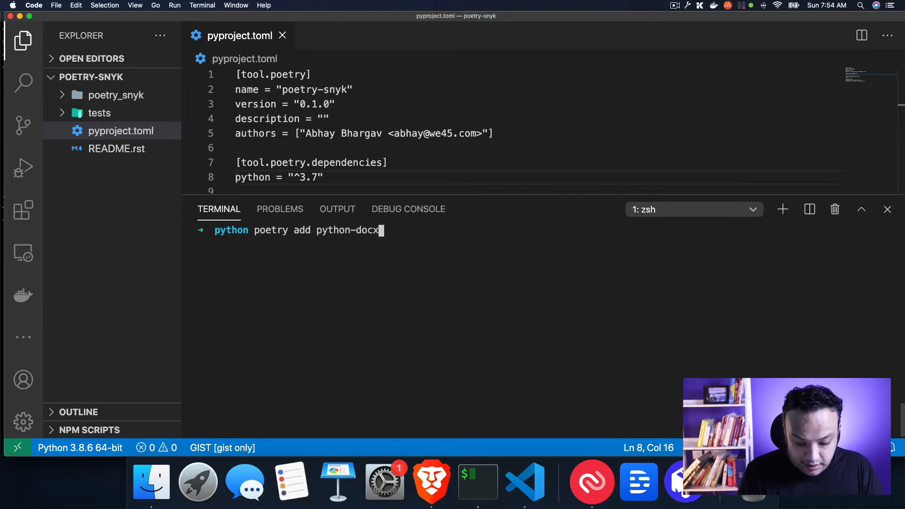
pyautogui.write('==0.8.')
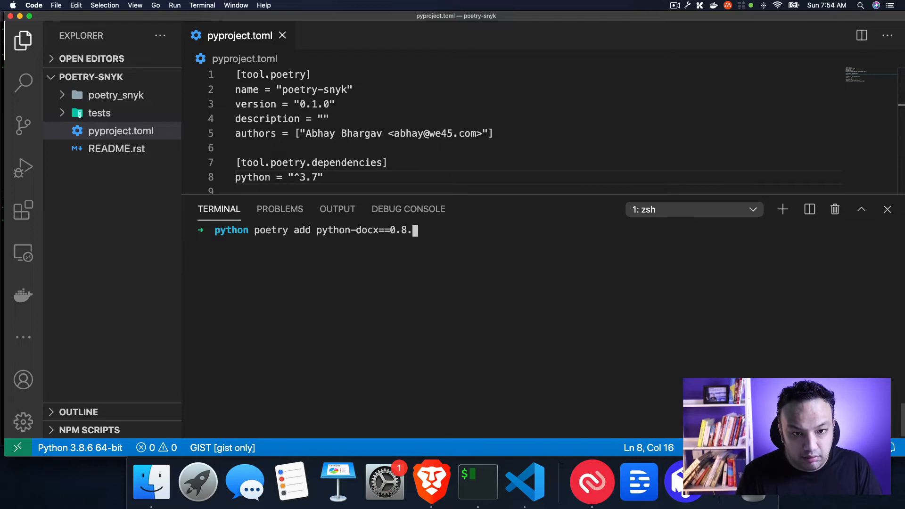
pyautogui.write('3')
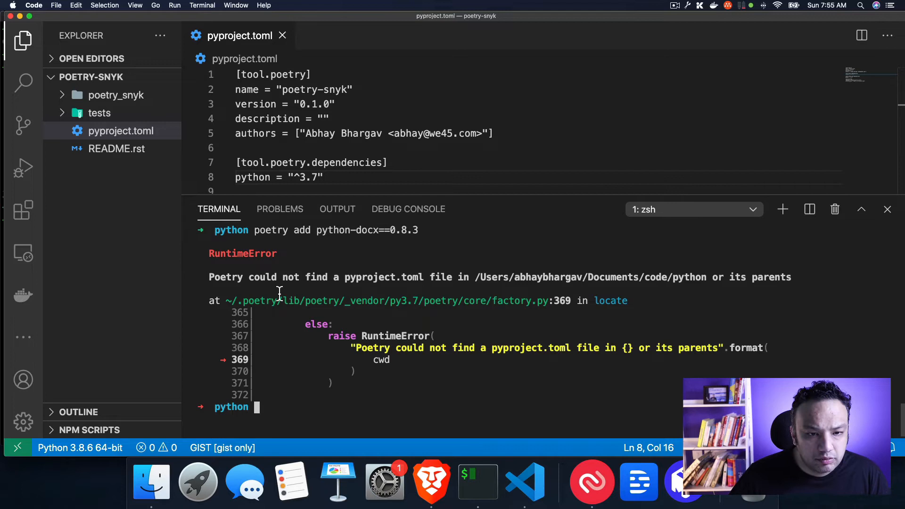
# Step: Move into poetry-snyk, add python-docx 0.8.3, and view the generated poetry.lock
pyautogui.write('c')
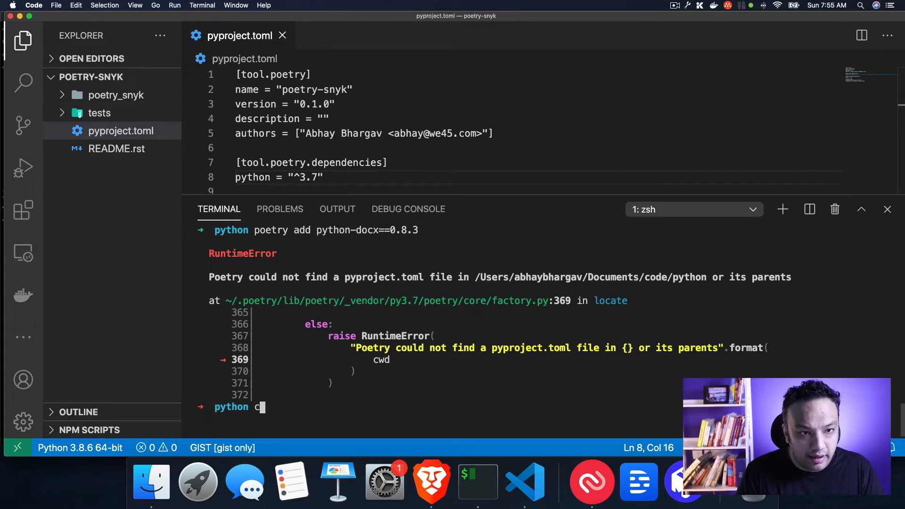
pyautogui.write('d poet')
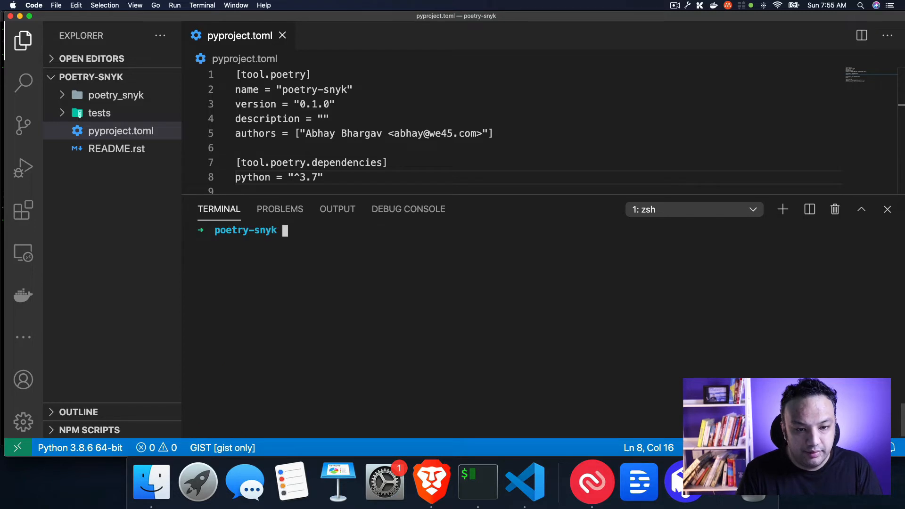
pyautogui.write('poetry add python-docx==0.8.3')
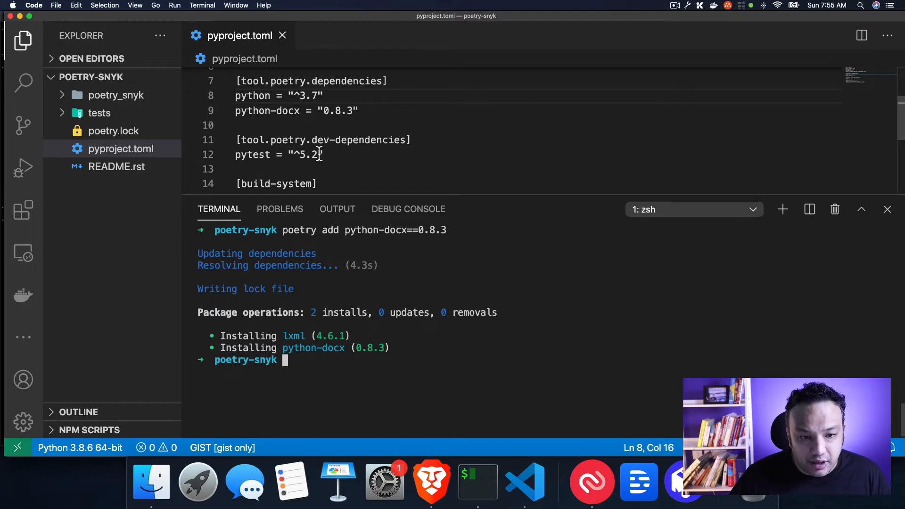
pyautogui.click(113, 130)
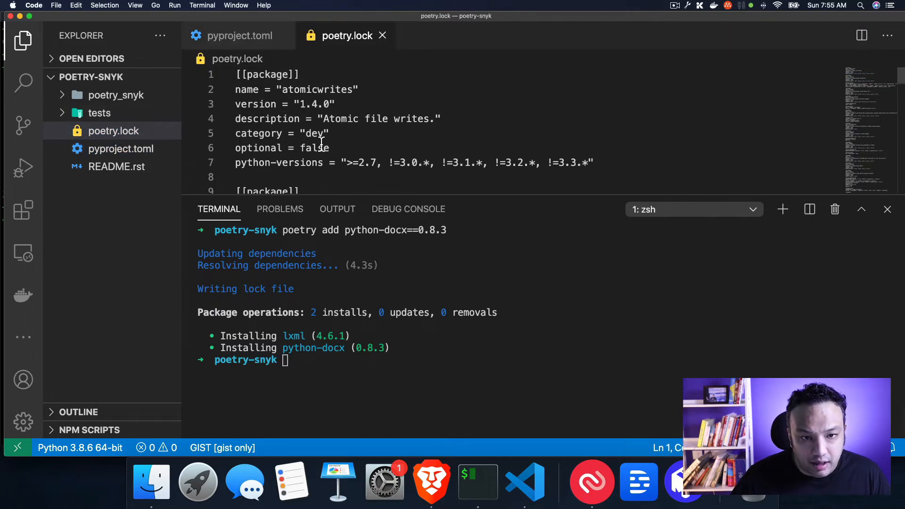
# Step: Scroll poetry.lock to inspect the lxml and python-docx 0.8.3 entries, then begin another poetry command
pyautogui.scroll(-3)
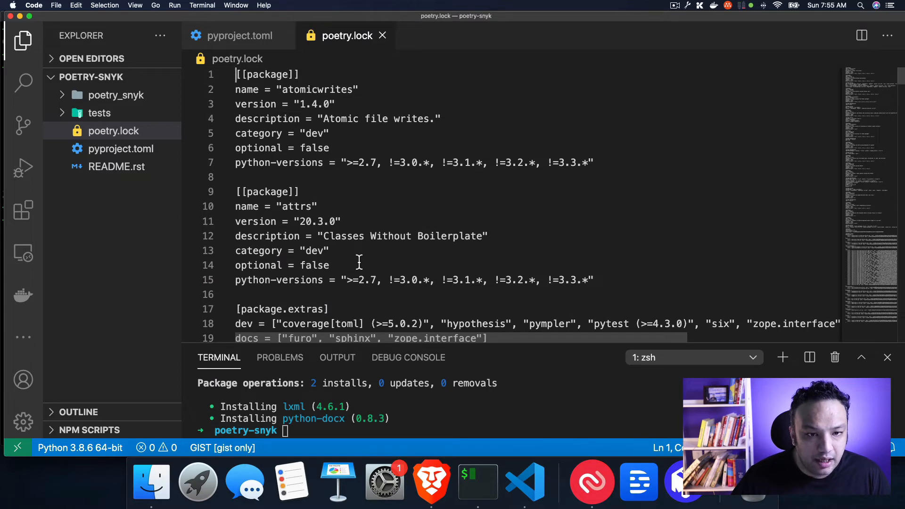
pyautogui.scroll(-3)
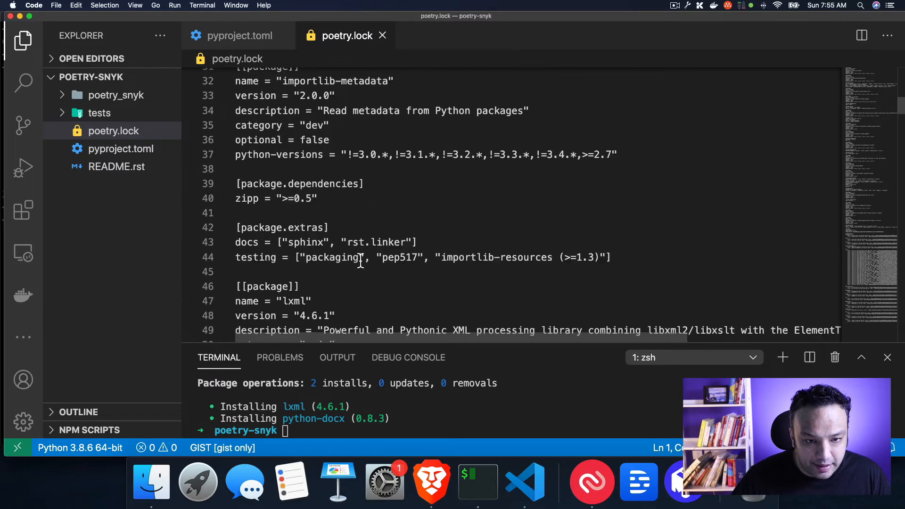
pyautogui.scroll(-3)
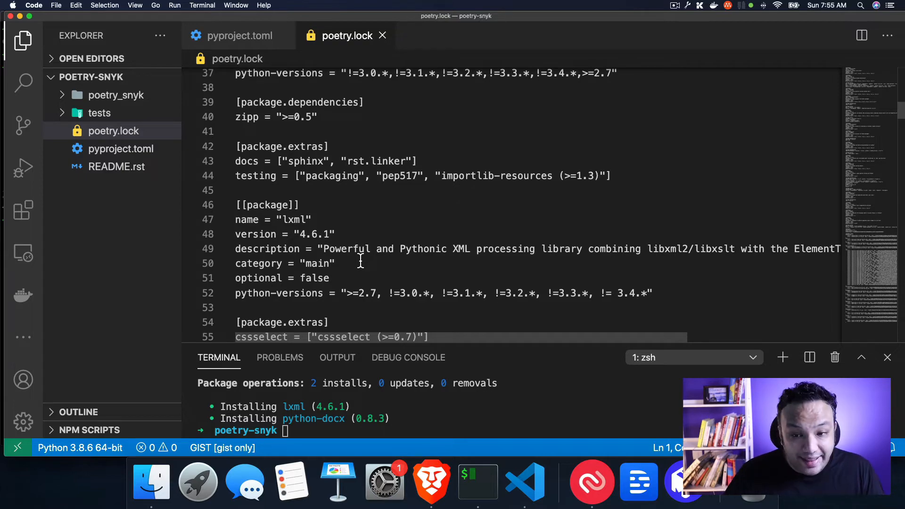
pyautogui.scroll(-3)
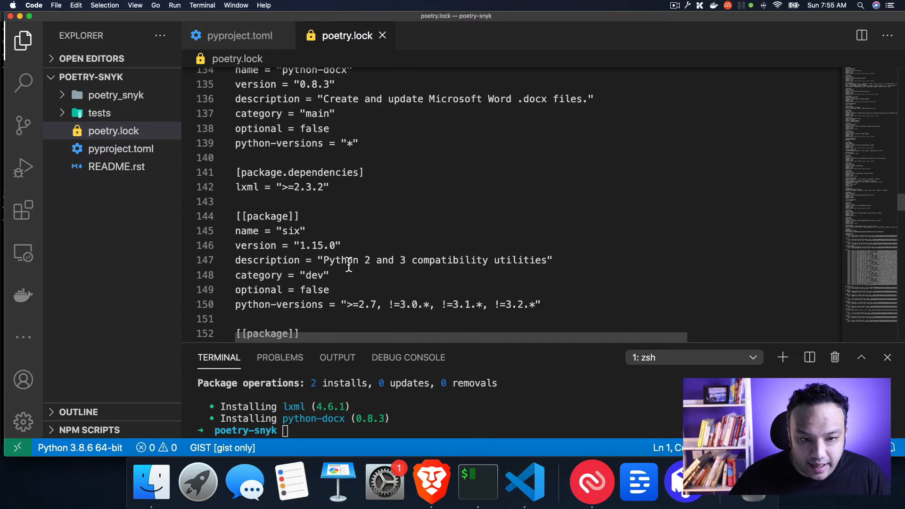
pyautogui.scroll(-3)
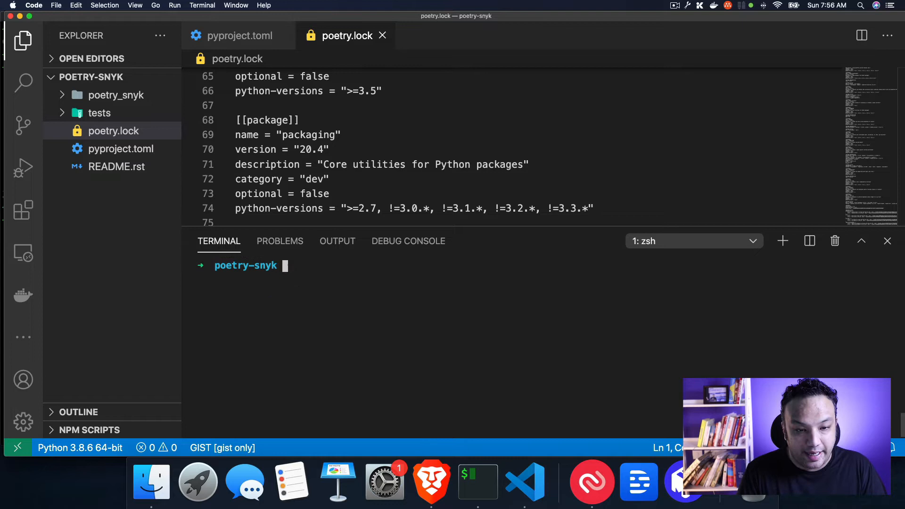
pyautogui.write('poetry add')
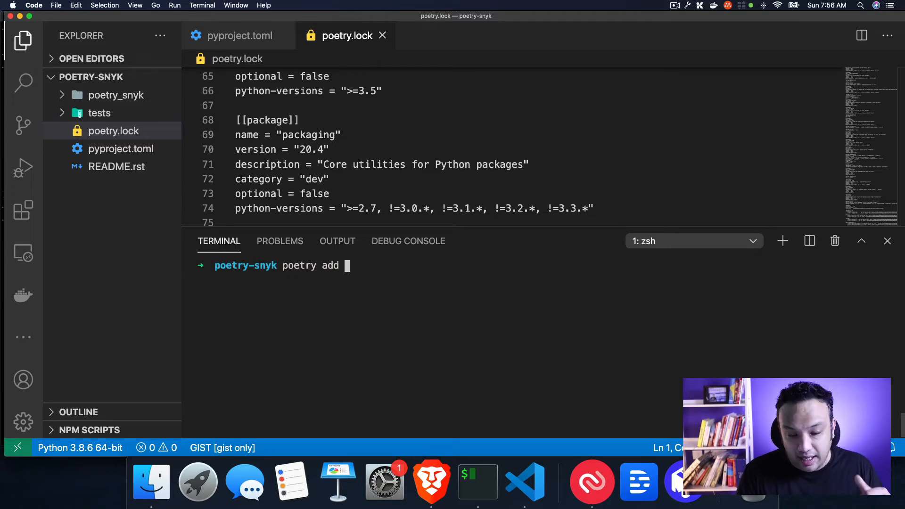
# Step: Add pyyaml==3.13 with Poetry and confirm it in pyproject.toml's dependencies
pyautogui.write('pyyam')
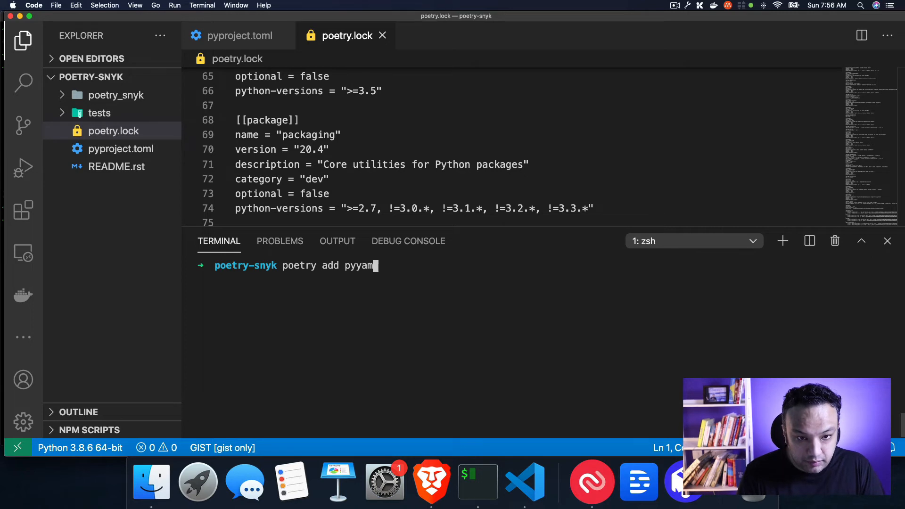
pyautogui.write('l==')
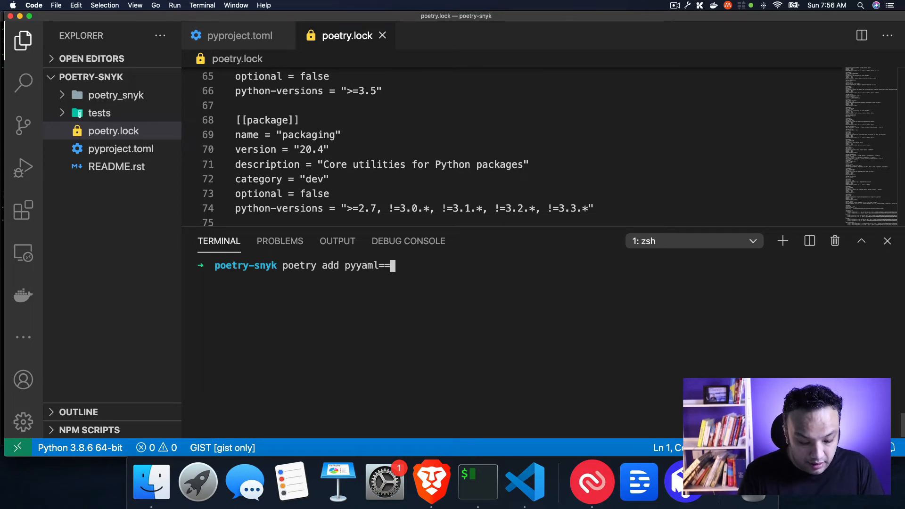
pyautogui.write('3.13')
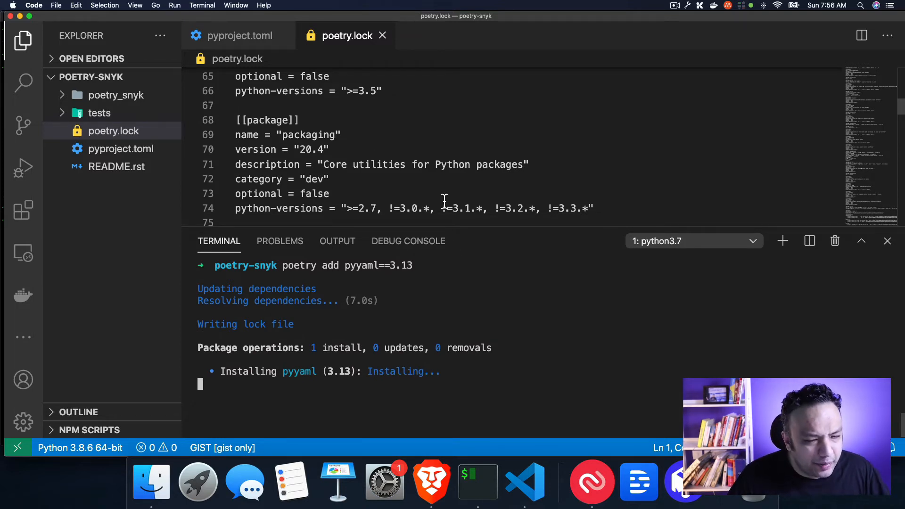
pyautogui.moveTo(405, 191)
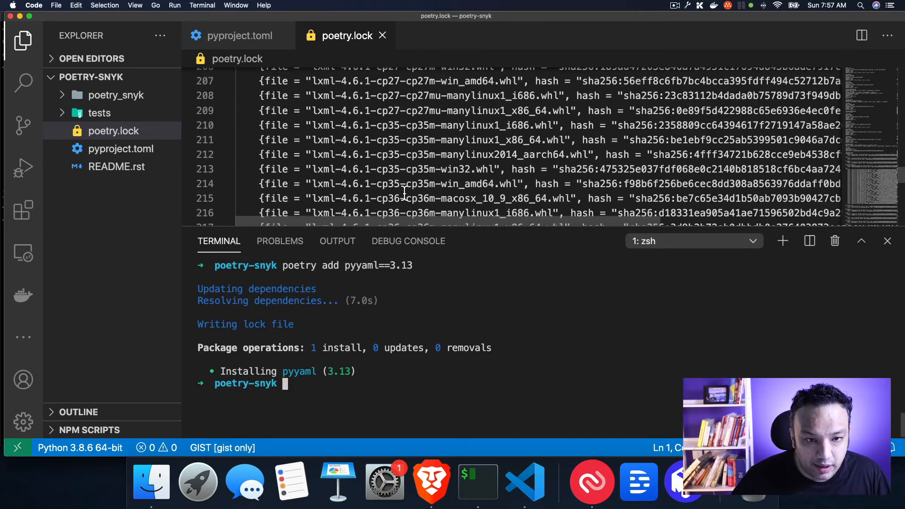
pyautogui.scroll(-3)
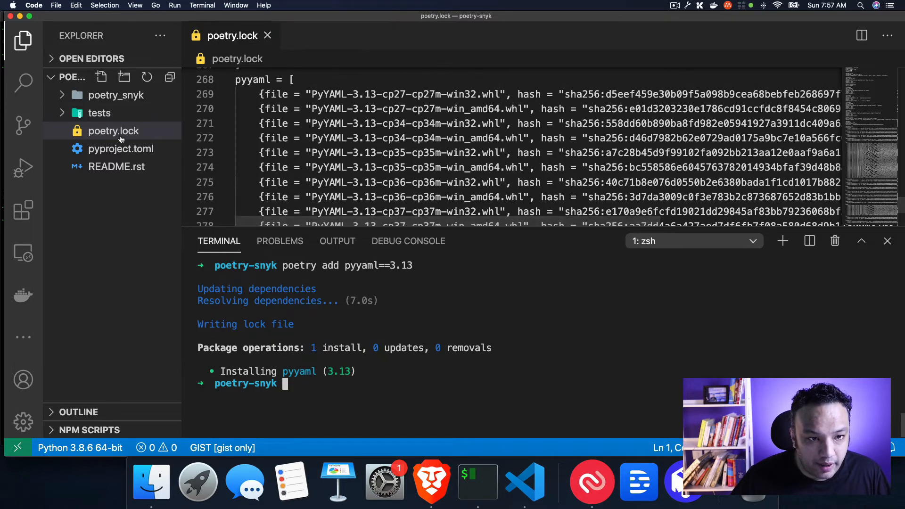
pyautogui.click(121, 149)
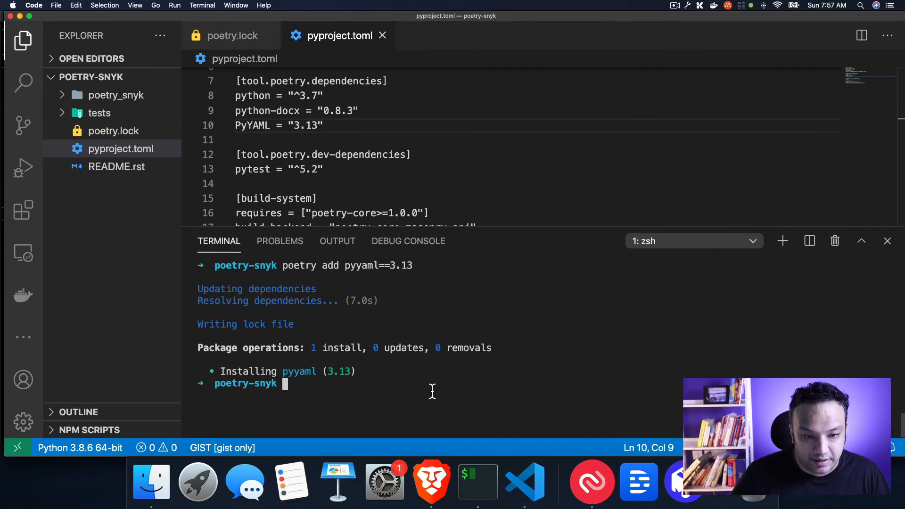
# Step: Run 'snyk monitor' on poetry-snyk to record a Snyk snapshot
pyautogui.write('snyk mi')
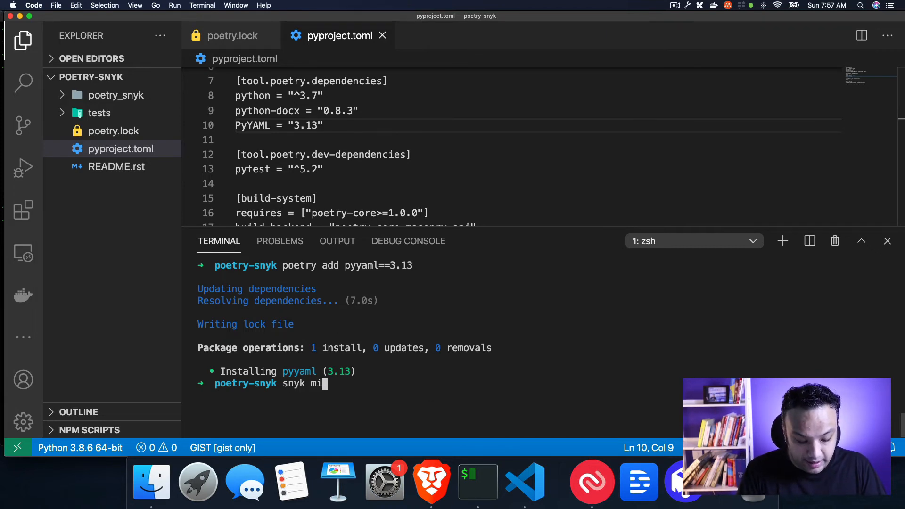
pyautogui.write('monitor')
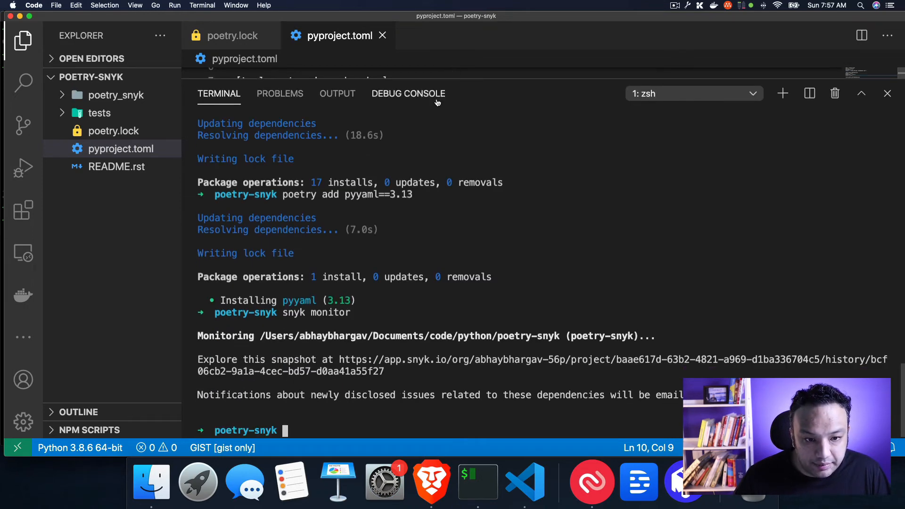
pyautogui.moveTo(442, 383)
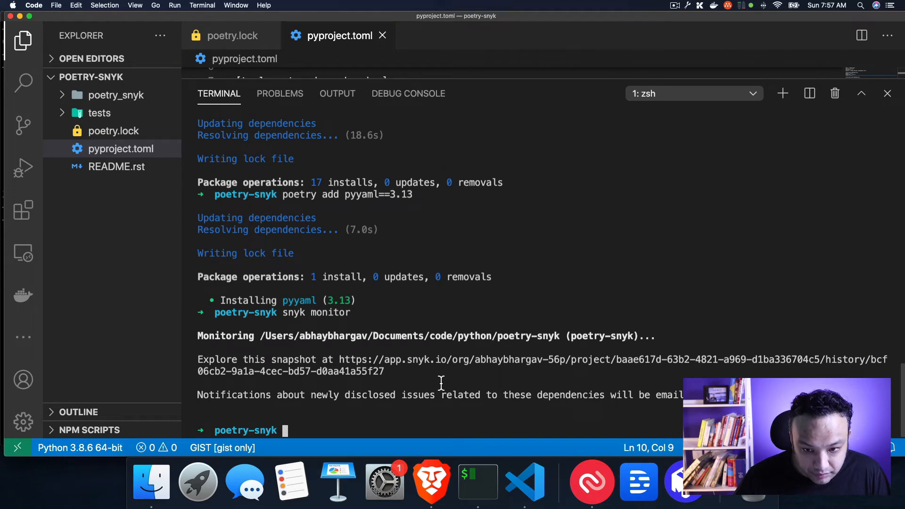
pyautogui.moveTo(417, 355)
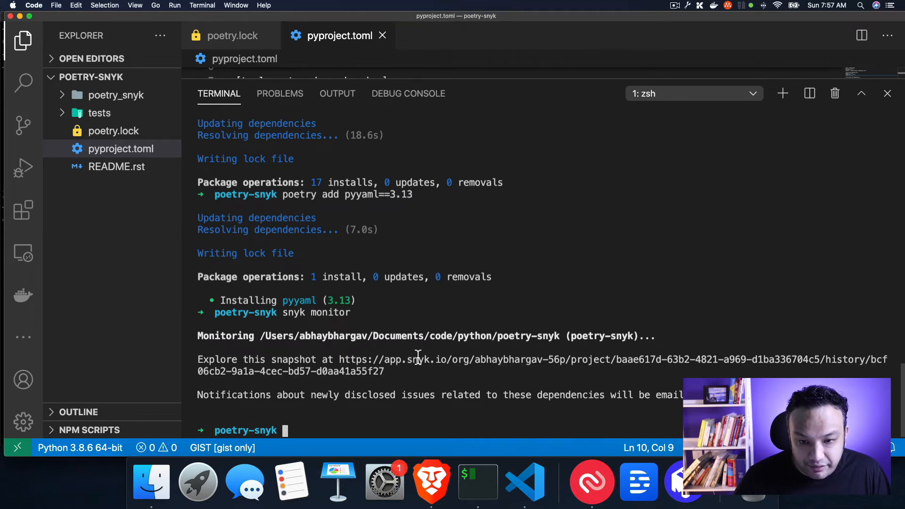
pyautogui.moveTo(439, 365)
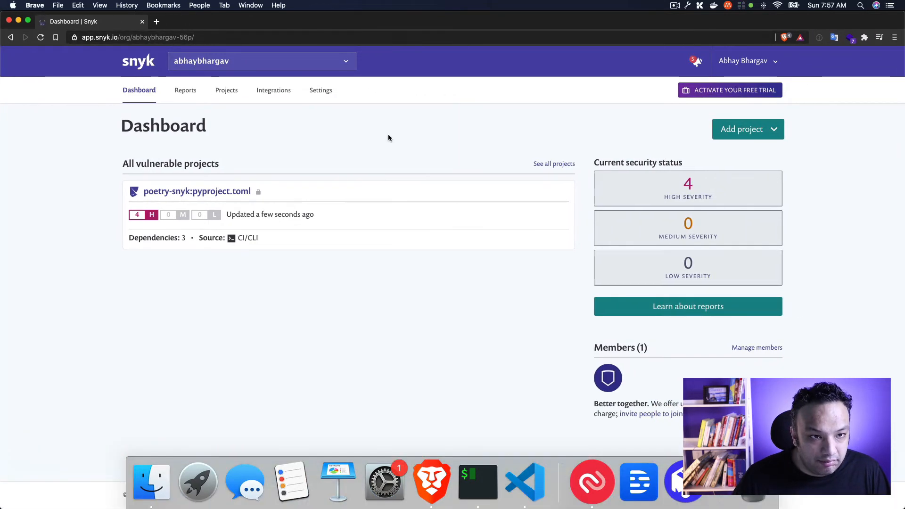
# Step: Open poetry-snyk:pyproject.toml from the Snyk dashboard's vulnerable projects list
pyautogui.click(197, 191)
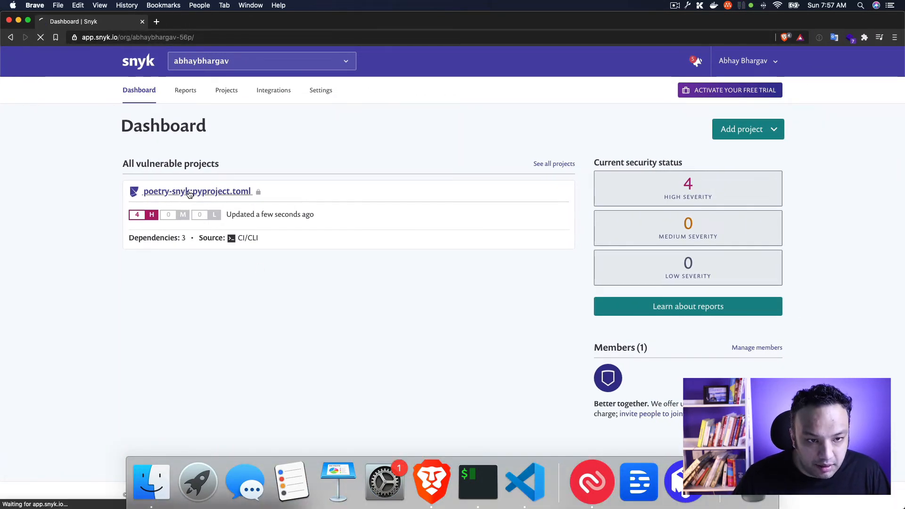
pyautogui.click(197, 191)
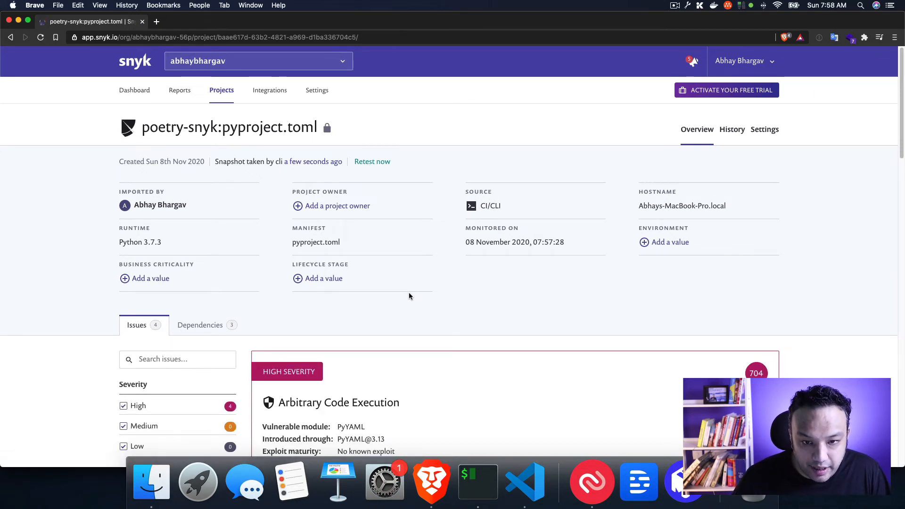
pyautogui.scroll(-3)
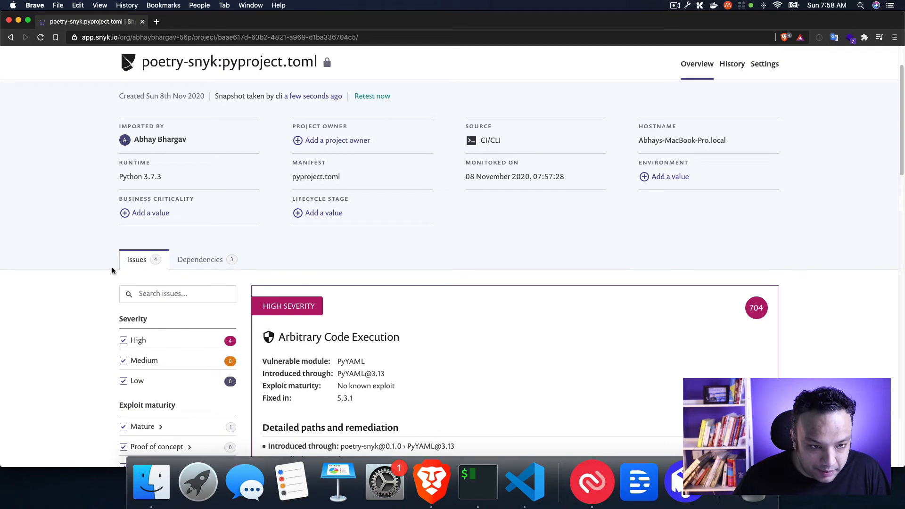
pyautogui.scroll(-3)
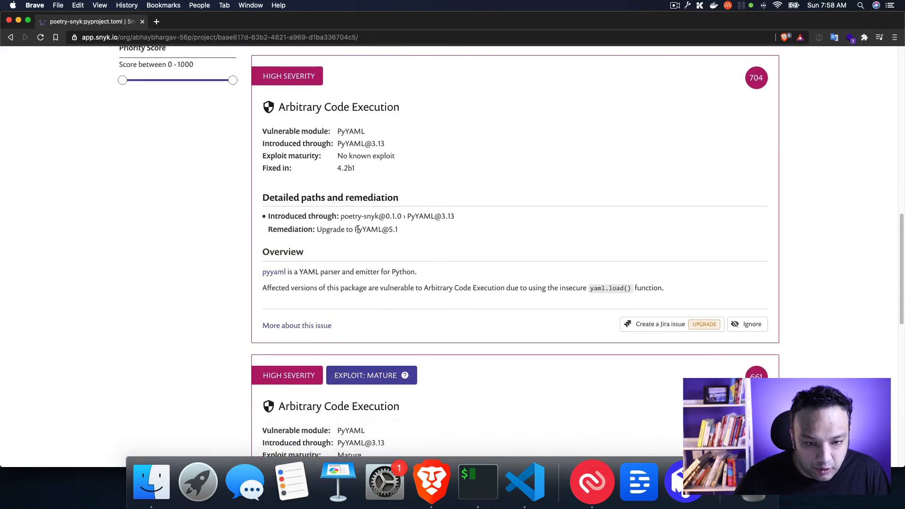
pyautogui.scroll(-3)
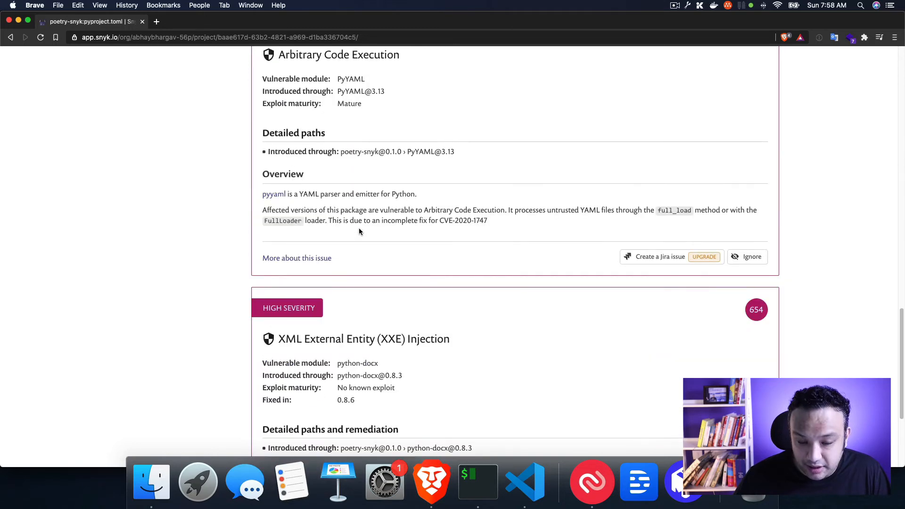
pyautogui.scroll(3)
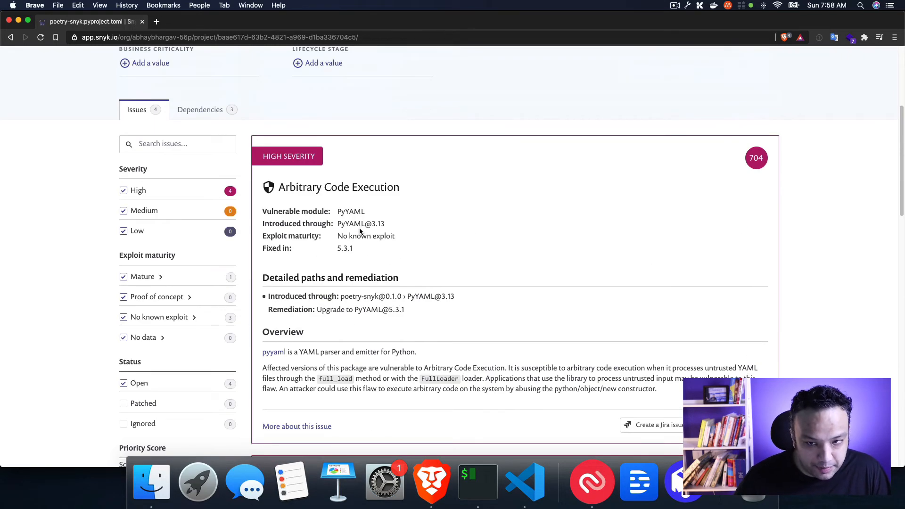
pyautogui.scroll(-3)
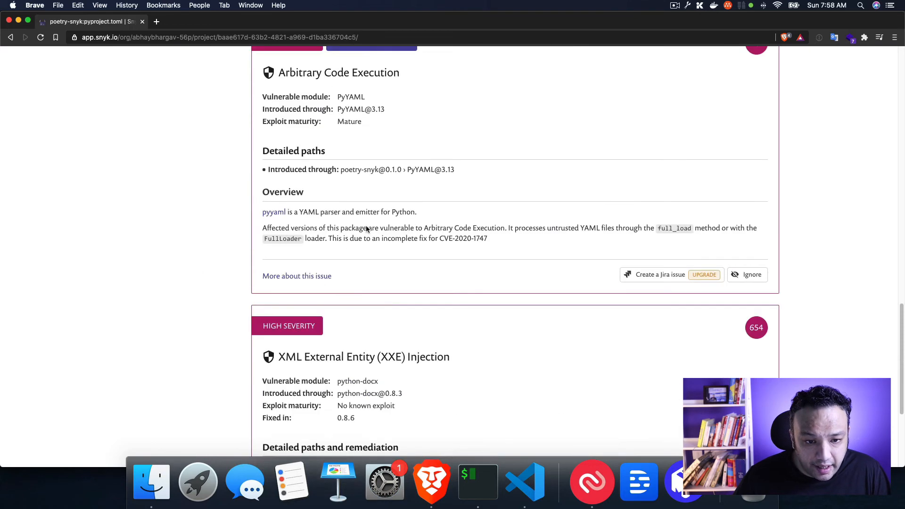
pyautogui.scroll(-3)
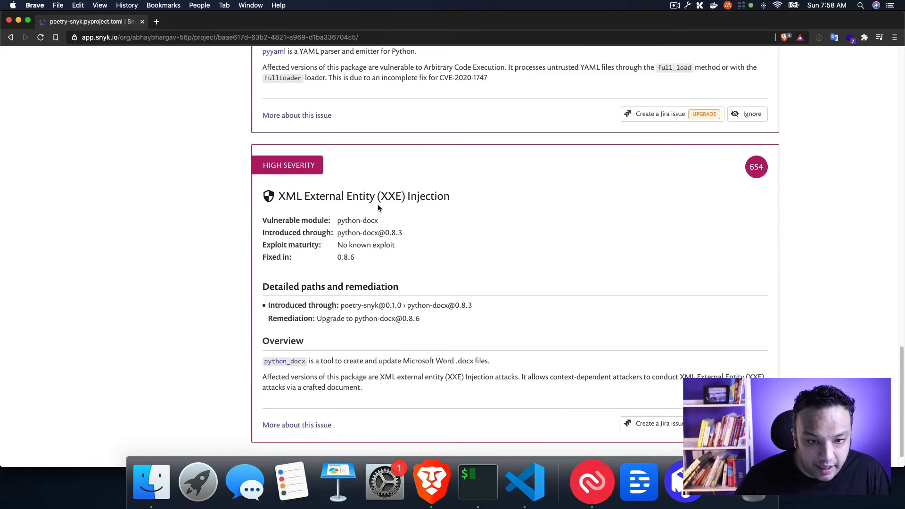
pyautogui.doubleClick(392, 196)
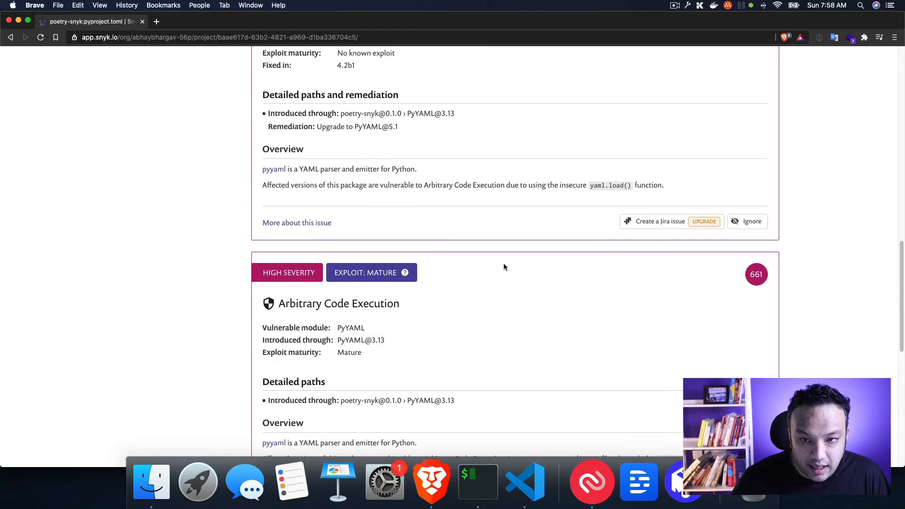
pyautogui.scroll(3)
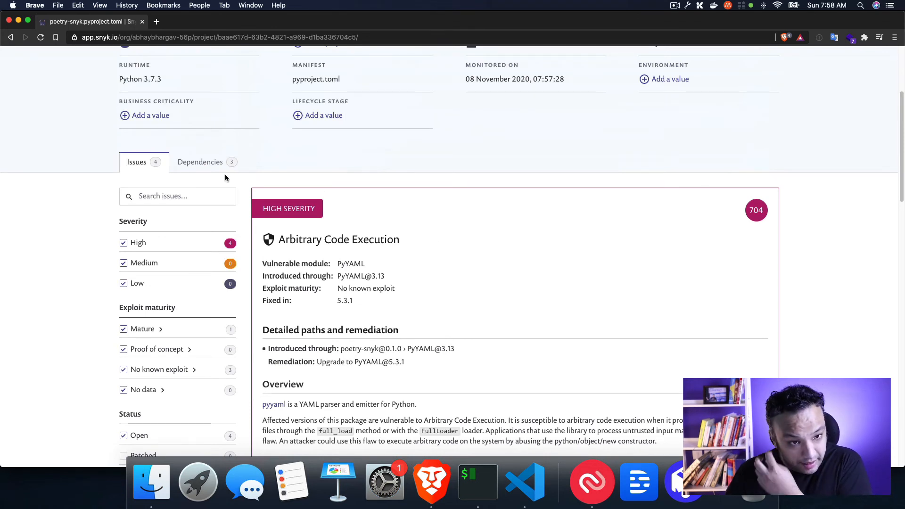
pyautogui.scroll(-3)
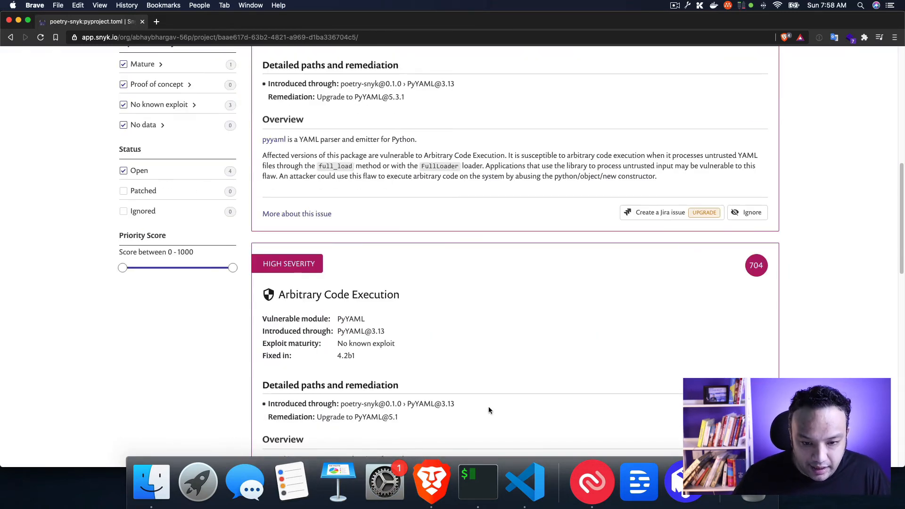
pyautogui.moveTo(524, 482)
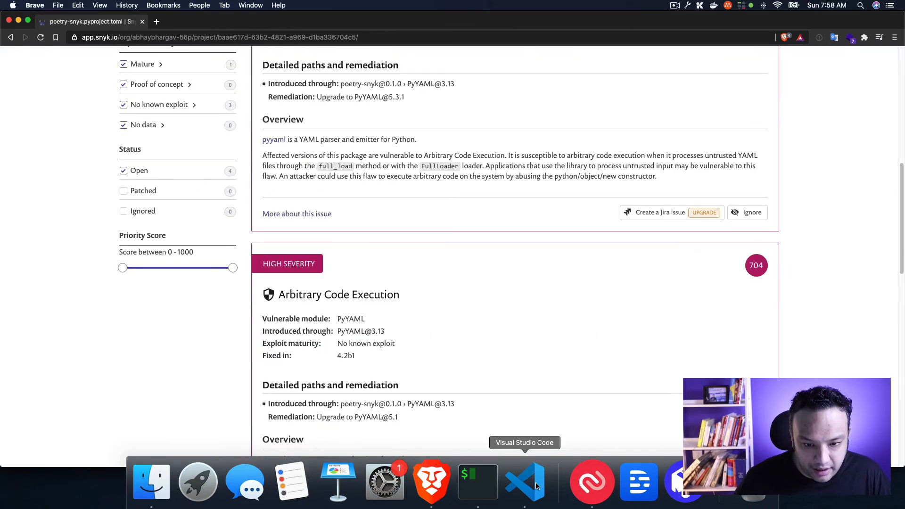
# Step: Return to VS Code and select 'dependencies' in the snyk monitor output
pyautogui.click(524, 481)
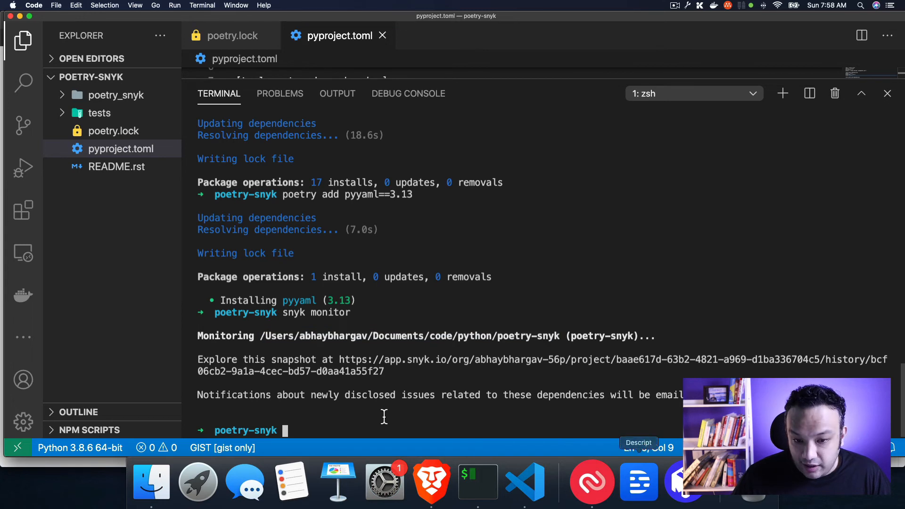
pyautogui.doubleClick(570, 396)
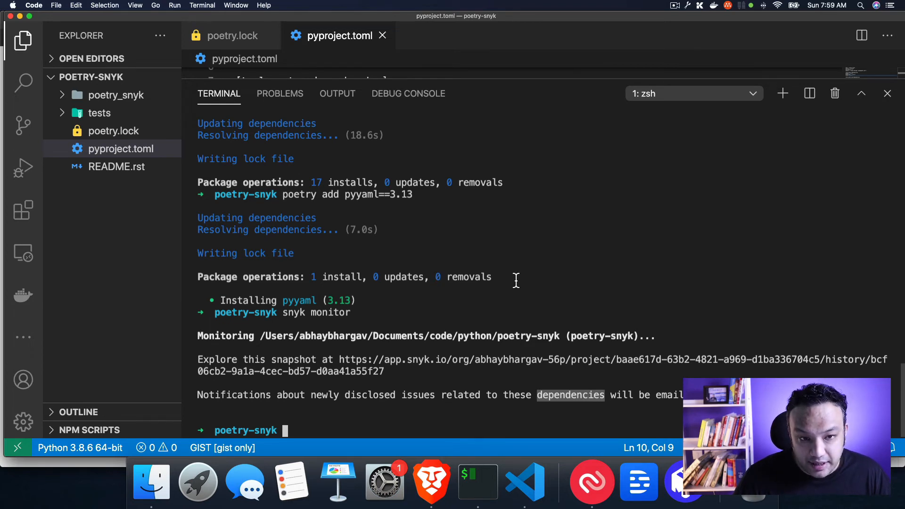
pyautogui.moveTo(484, 306)
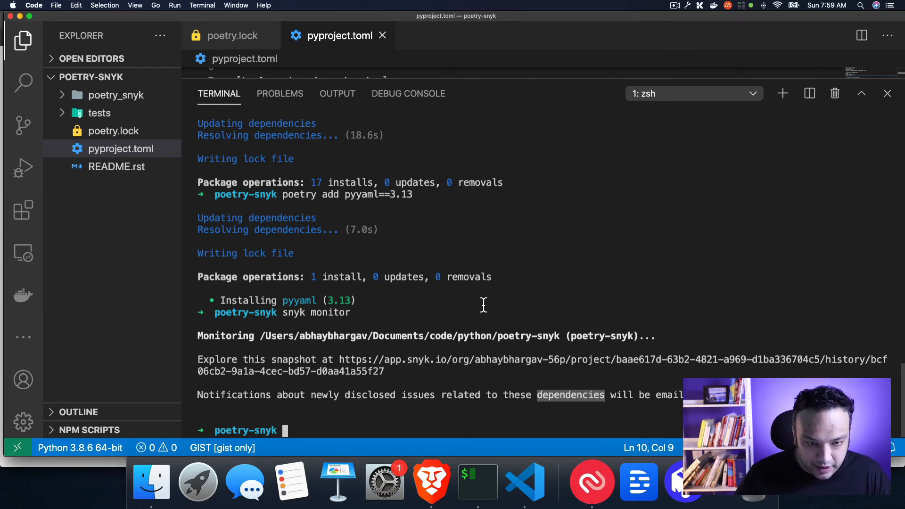
pyautogui.moveTo(478, 481)
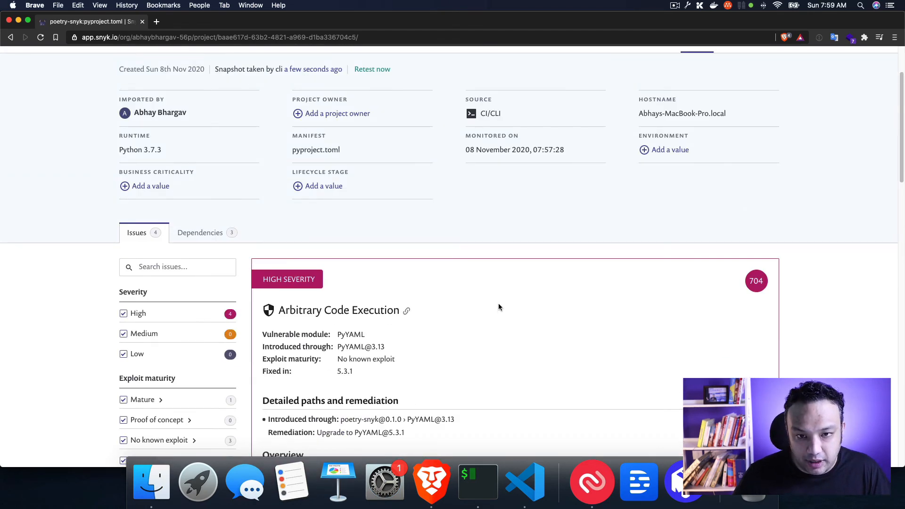
# Step: Review the poetry-snyk project's high-severity issues list in Snyk, then head back to the editor
pyautogui.scroll(-3)
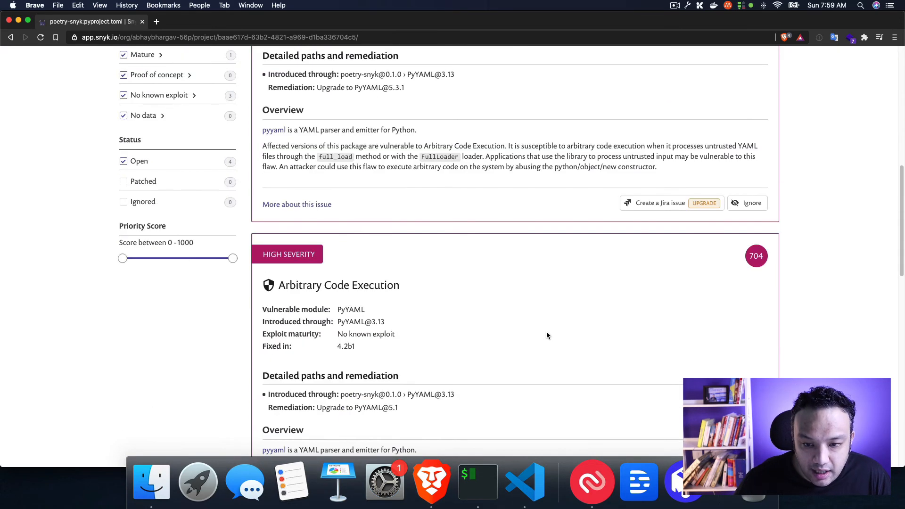
pyautogui.moveTo(494, 239)
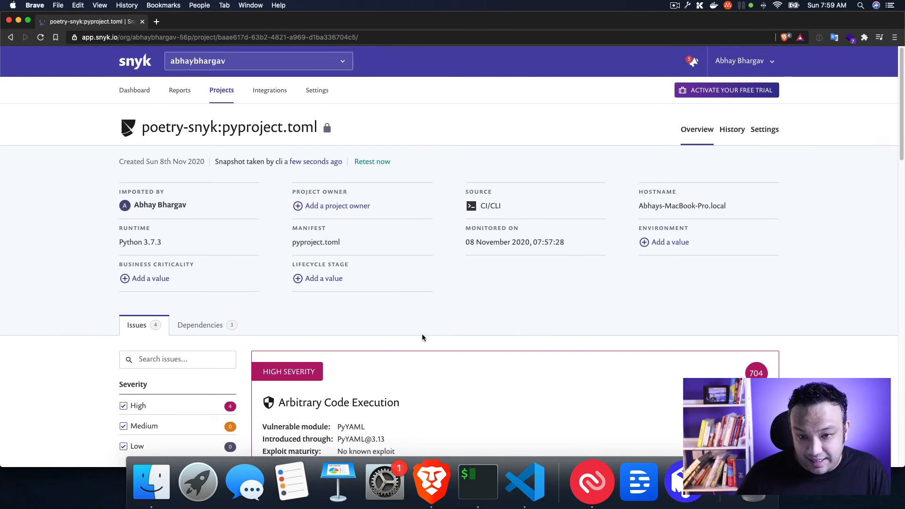
pyautogui.moveTo(427, 331)
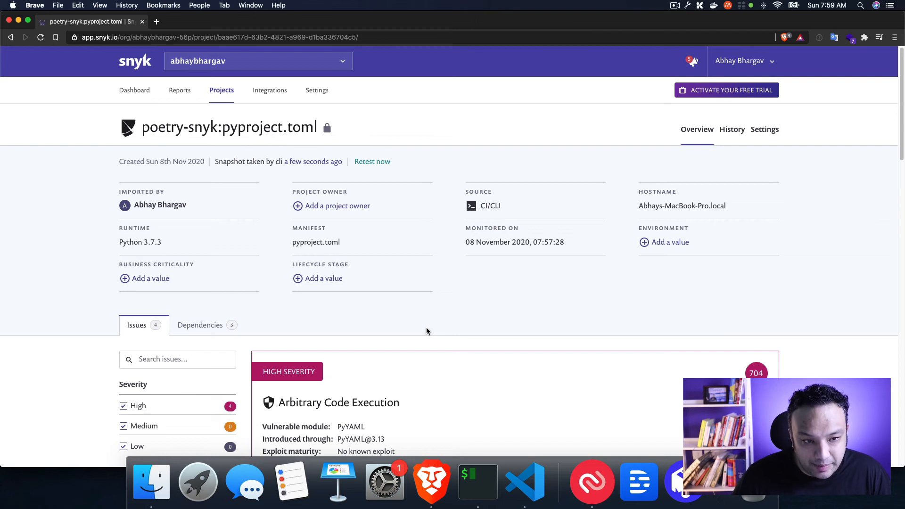
pyautogui.moveTo(360, 231)
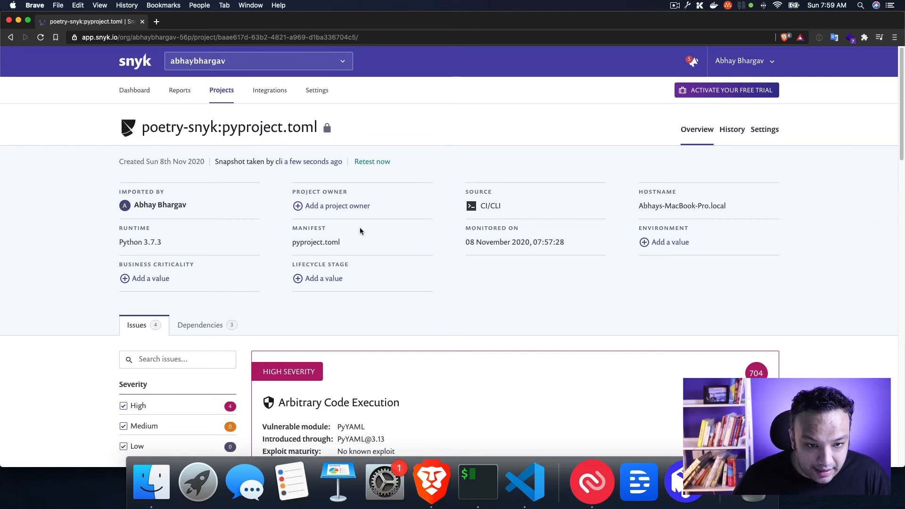
pyautogui.doubleClick(307, 242)
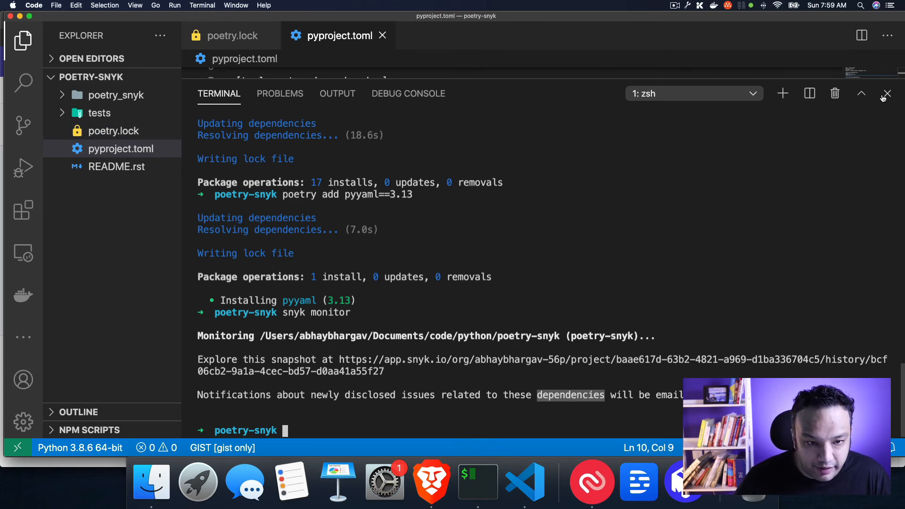
# Step: Close the terminal to show pyproject.toml with python-docx 0.8.3 and PyYAML 3.13, selecting 'python'
pyautogui.click(888, 93)
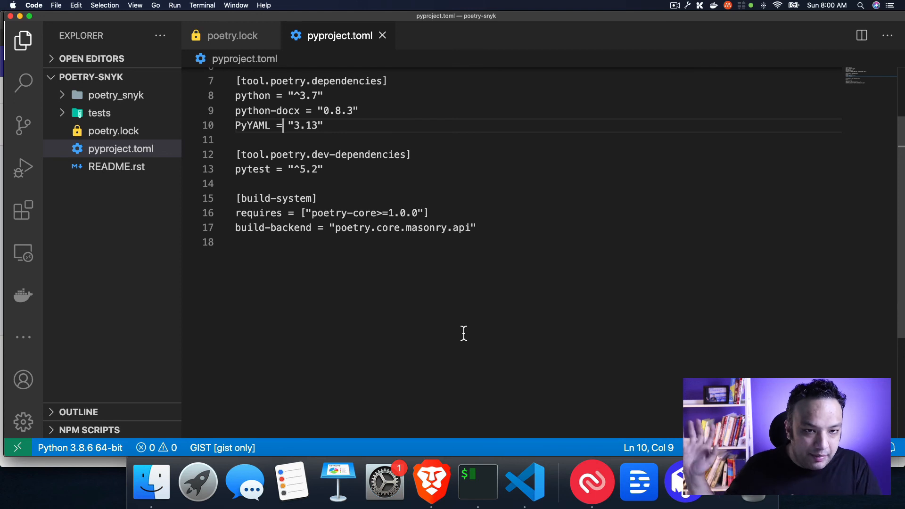
pyautogui.moveTo(461, 308)
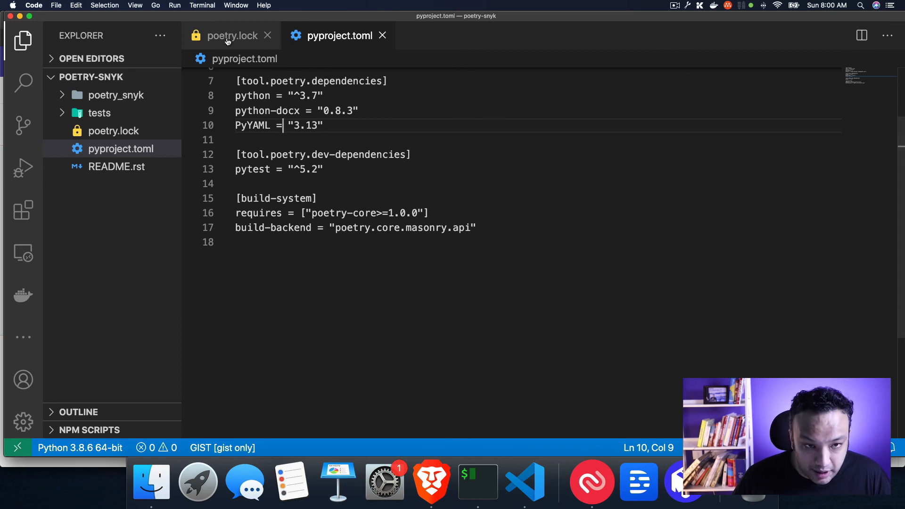
pyautogui.moveTo(268, 35)
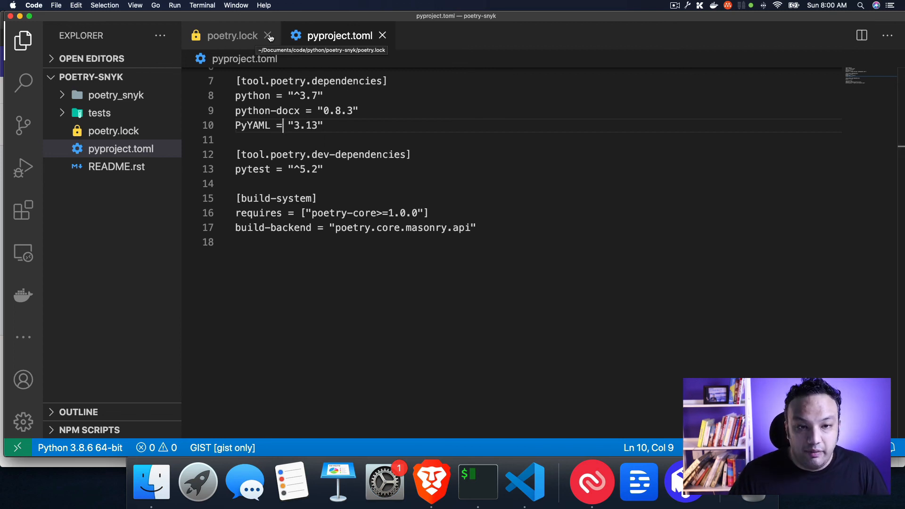
pyautogui.doubleClick(252, 110)
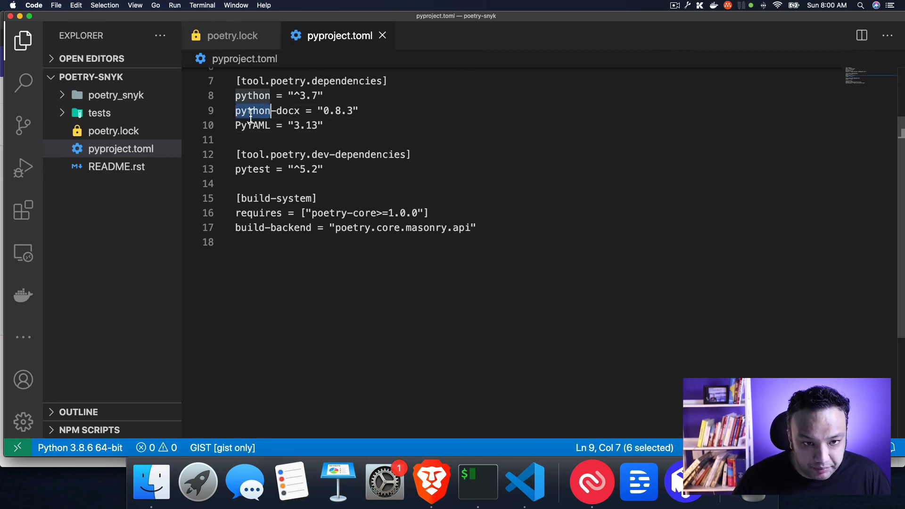